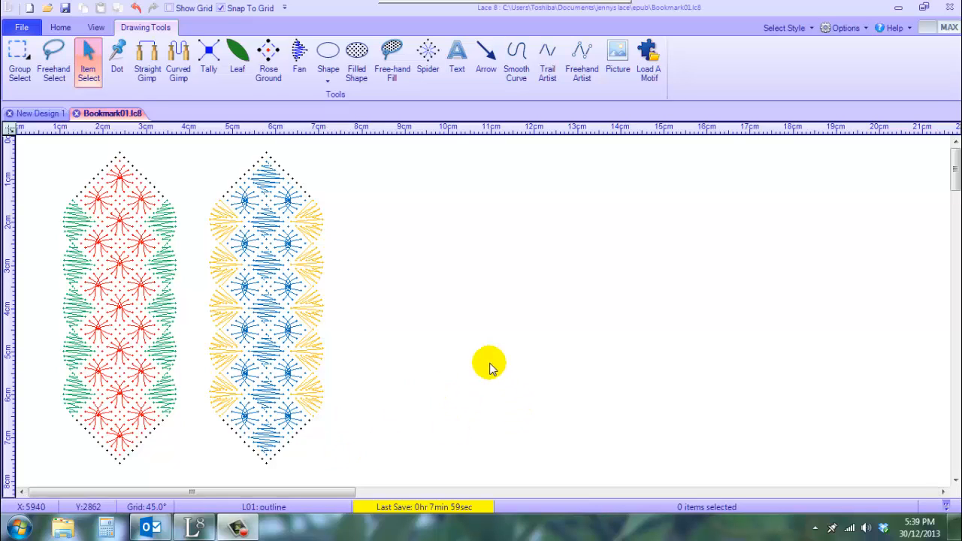
{"action": "mouse_move", "coordinate": [556, 311]}
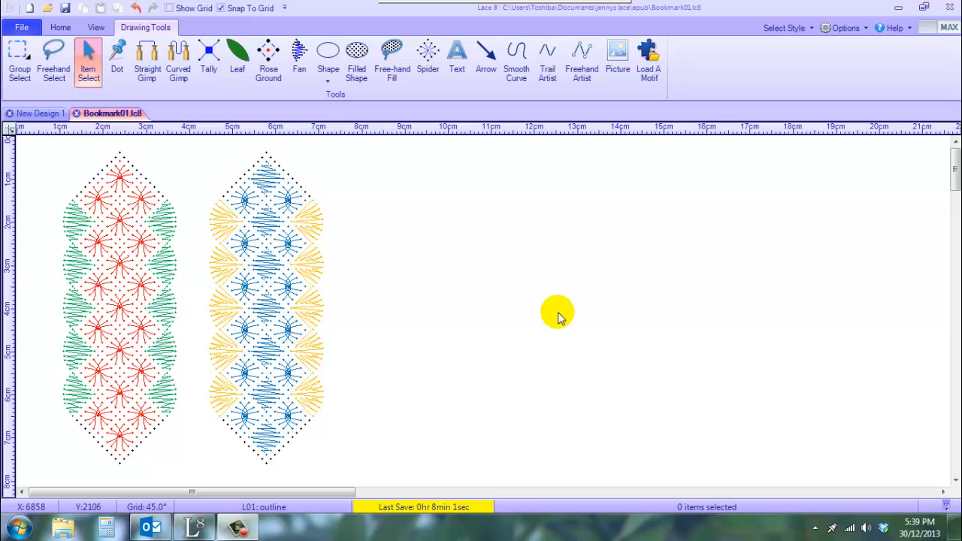
{"action": "mouse_move", "coordinate": [568, 265]}
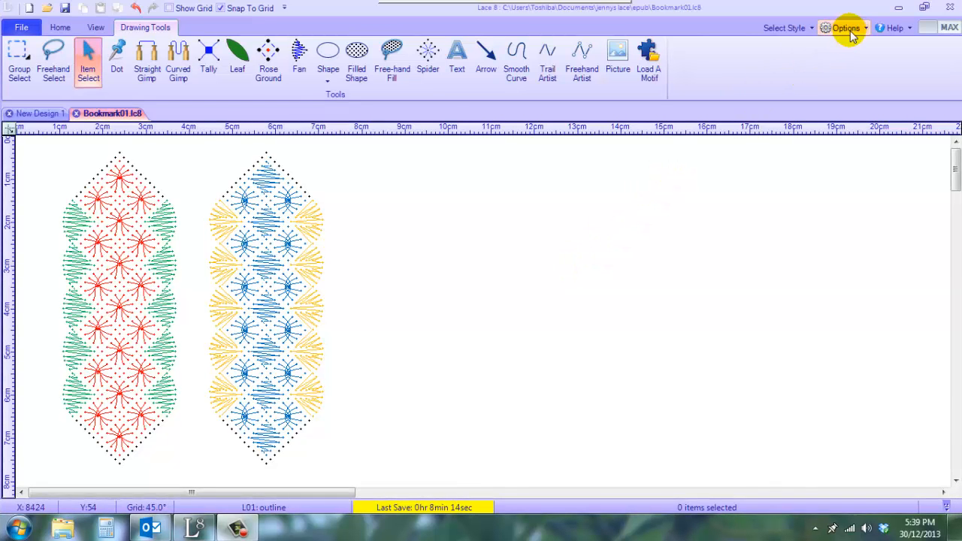
Step: Open the Preferences dialog from the Options menu
{"action": "left_click", "coordinate": [844, 27]}
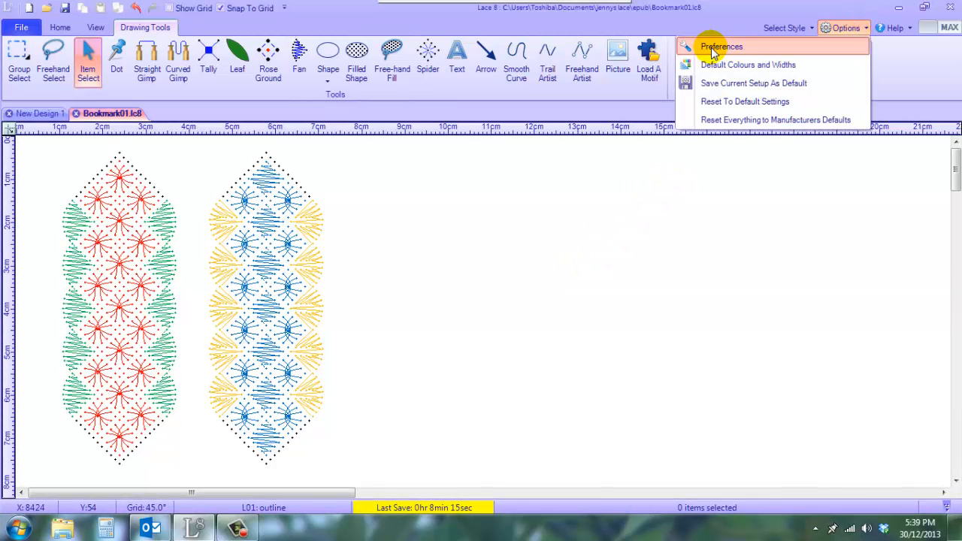
{"action": "left_click", "coordinate": [722, 45]}
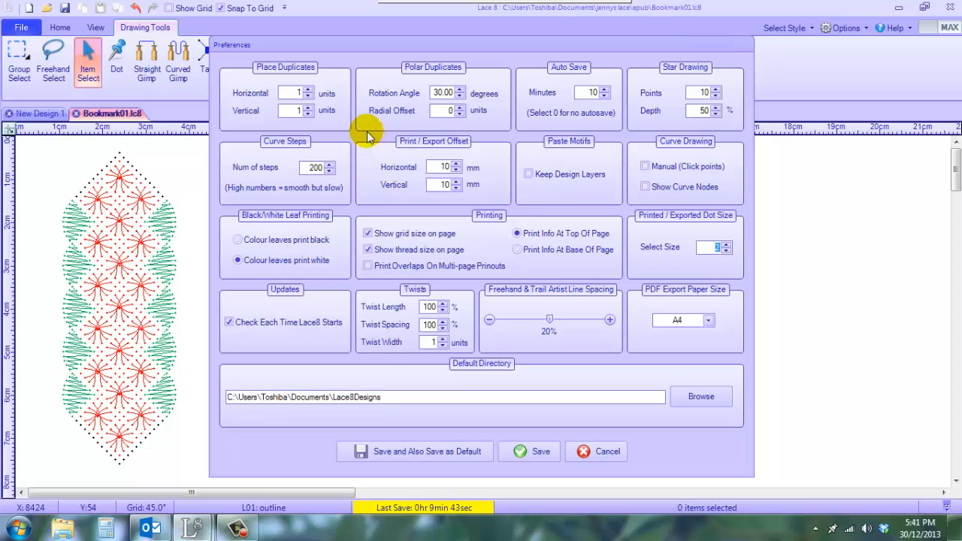
{"action": "mouse_move", "coordinate": [404, 167]}
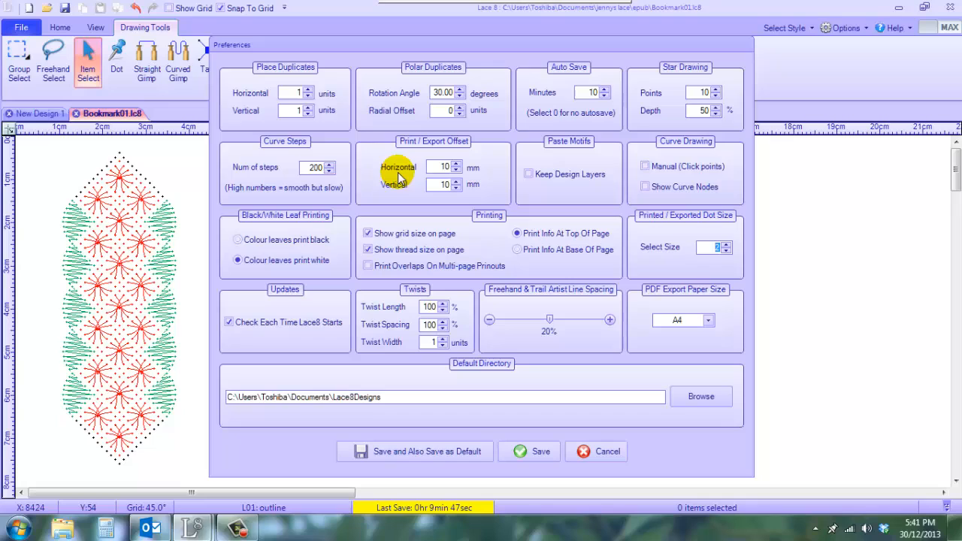
{"action": "mouse_move", "coordinate": [466, 173]}
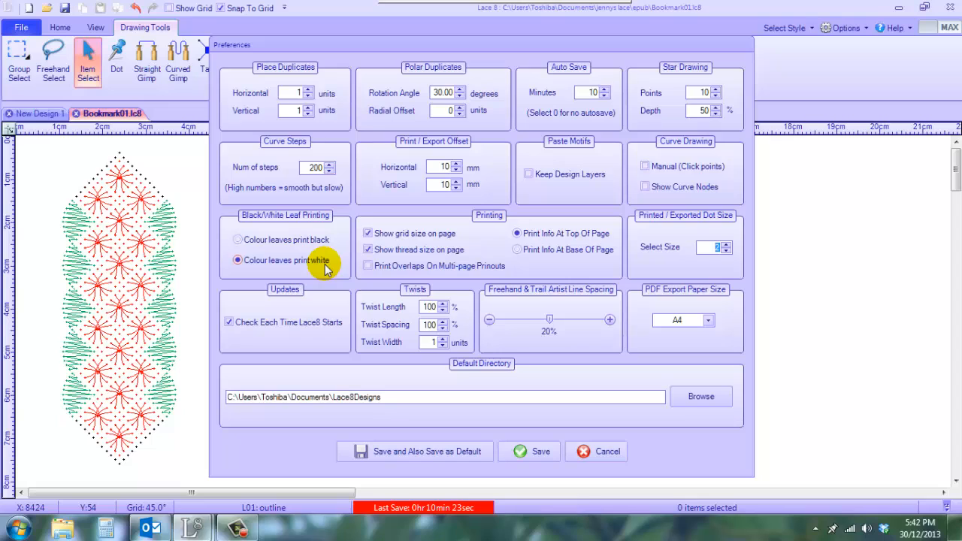
Step: Reduce the printed/exported dot size to 2
{"action": "left_click", "coordinate": [367, 233]}
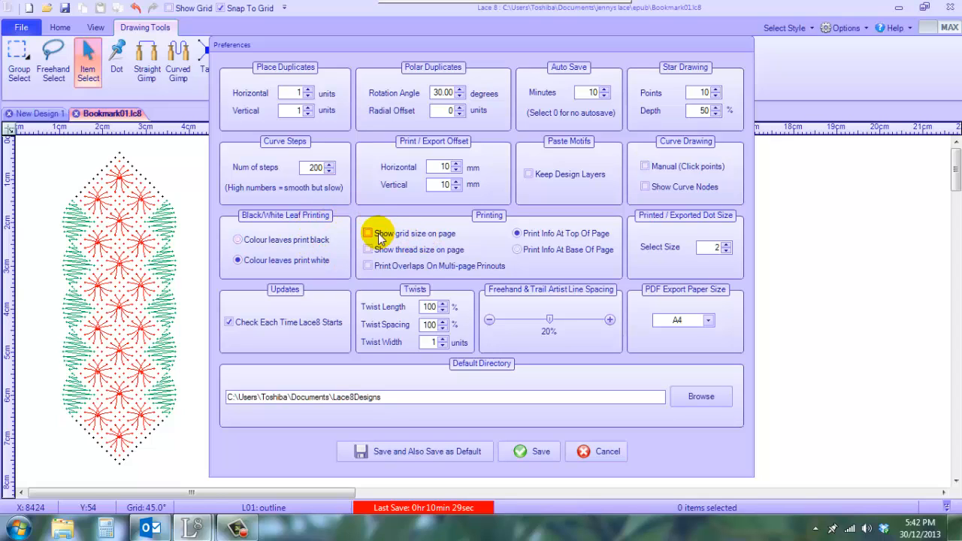
{"action": "left_click", "coordinate": [367, 233]}
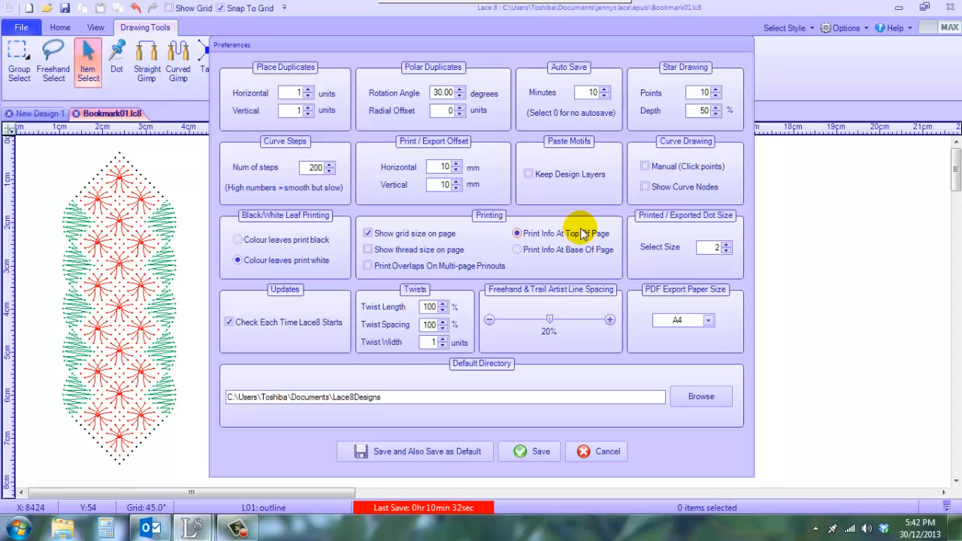
{"action": "mouse_move", "coordinate": [613, 237]}
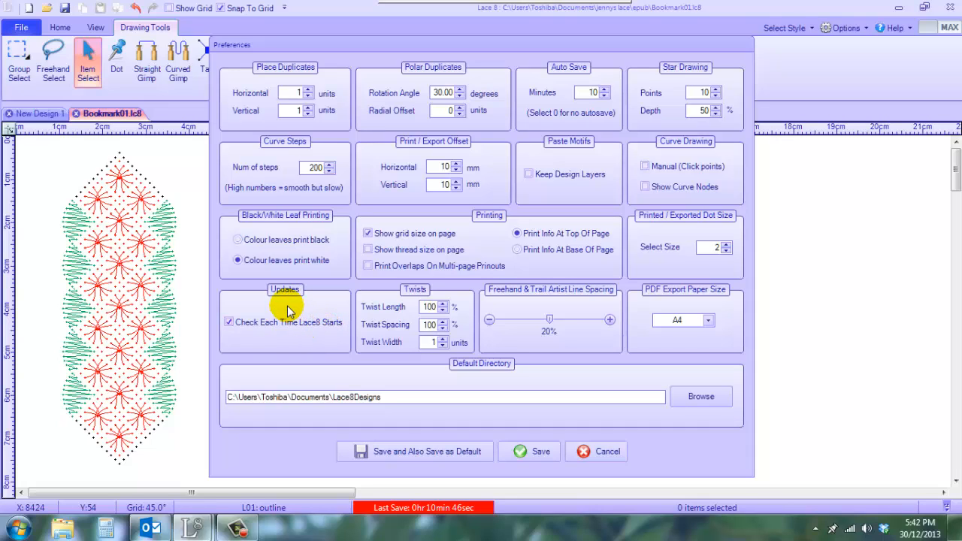
{"action": "mouse_move", "coordinate": [300, 310]}
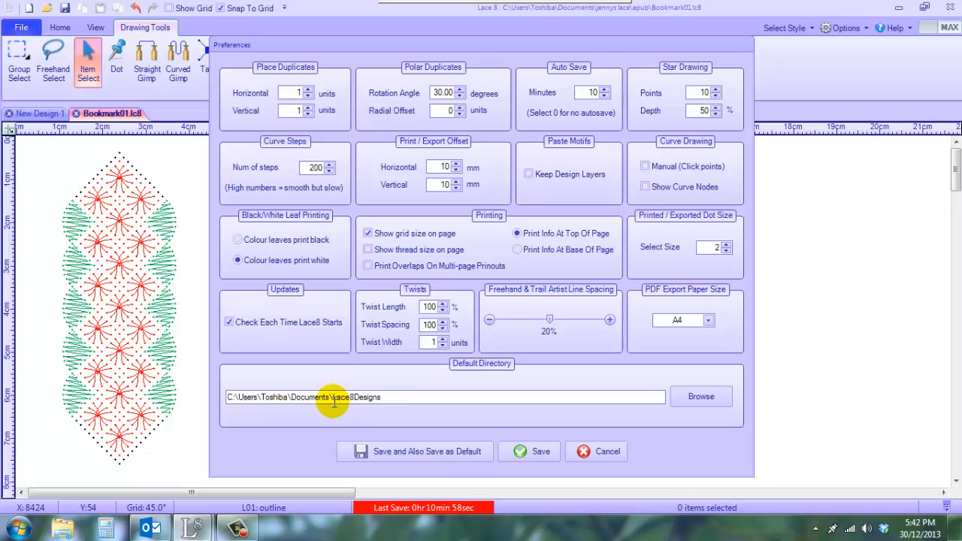
{"action": "mouse_move", "coordinate": [304, 409]}
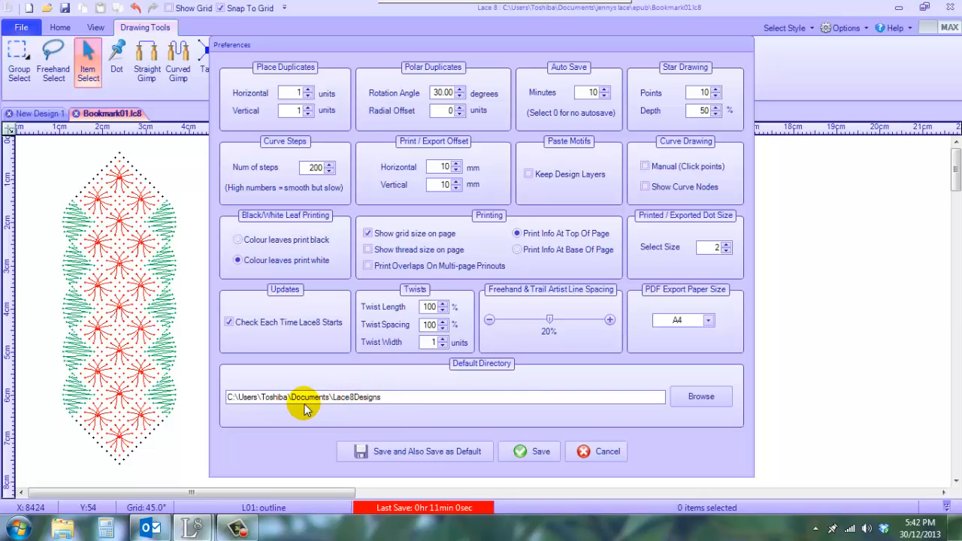
{"action": "mouse_move", "coordinate": [404, 409]}
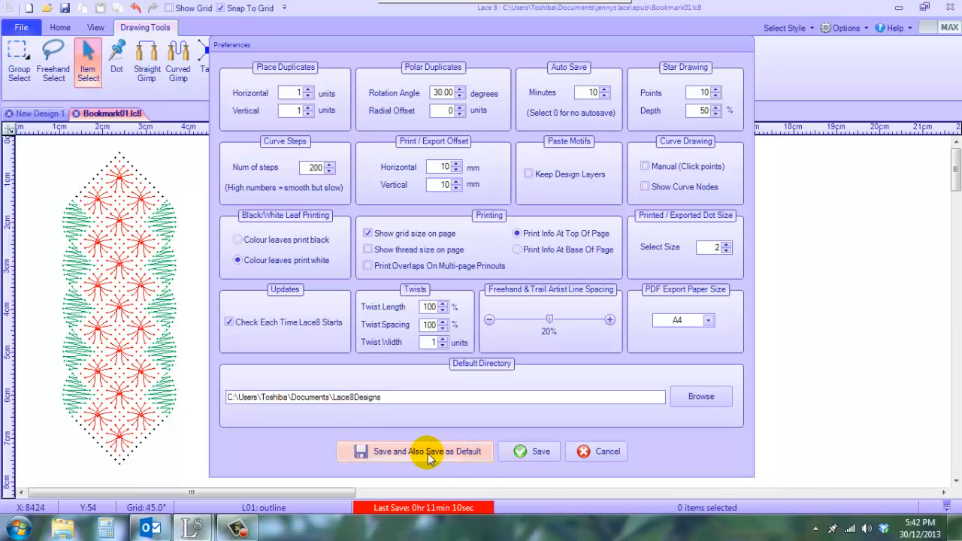
{"action": "mouse_move", "coordinate": [428, 451]}
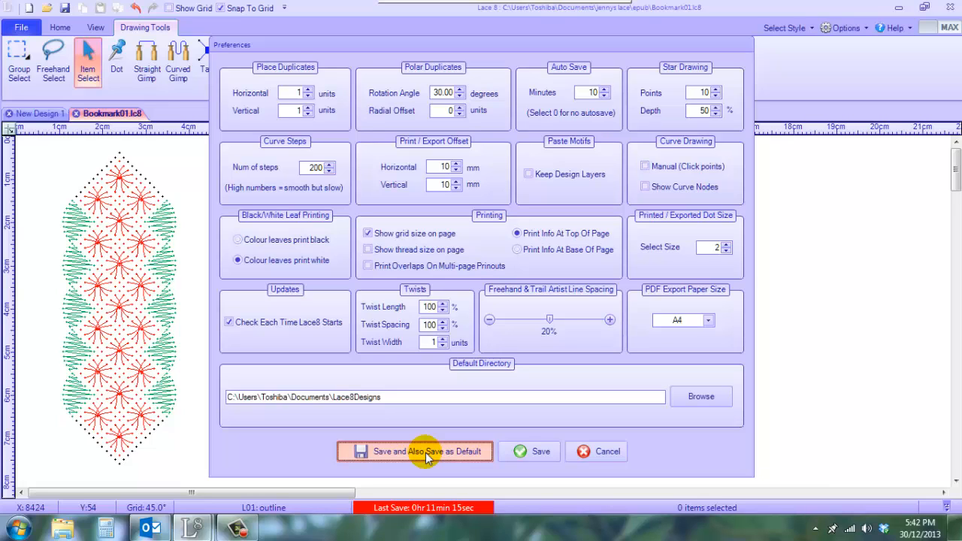
Step: Save the preferences as the new defaults and acknowledge the saved message
{"action": "left_click", "coordinate": [415, 451]}
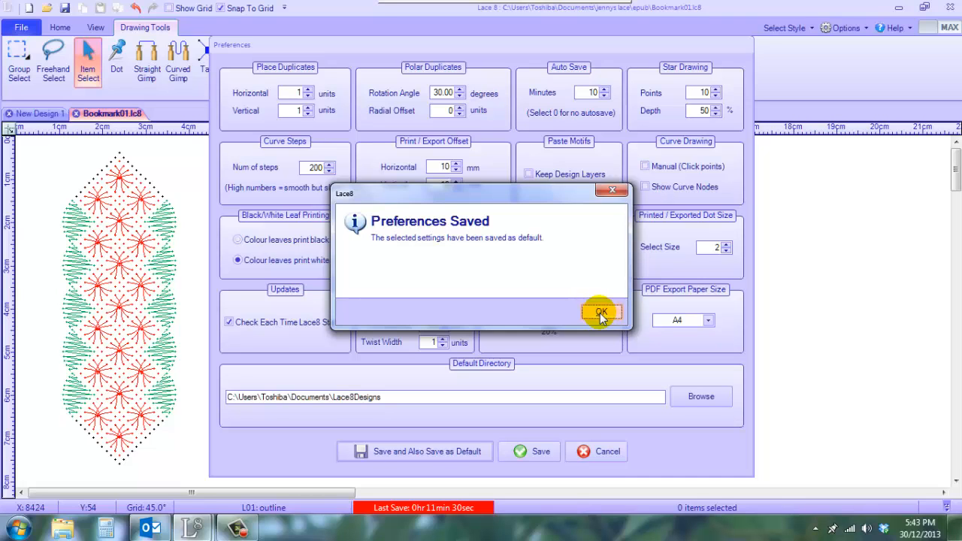
{"action": "left_click", "coordinate": [600, 311]}
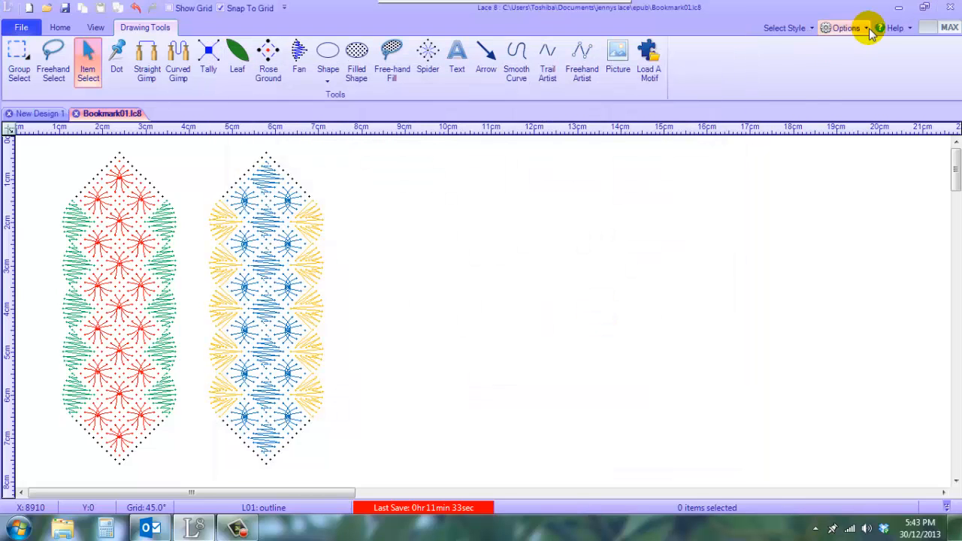
Step: Open Default Colours and Widths and change the gimp colour to red
{"action": "left_click", "coordinate": [845, 27]}
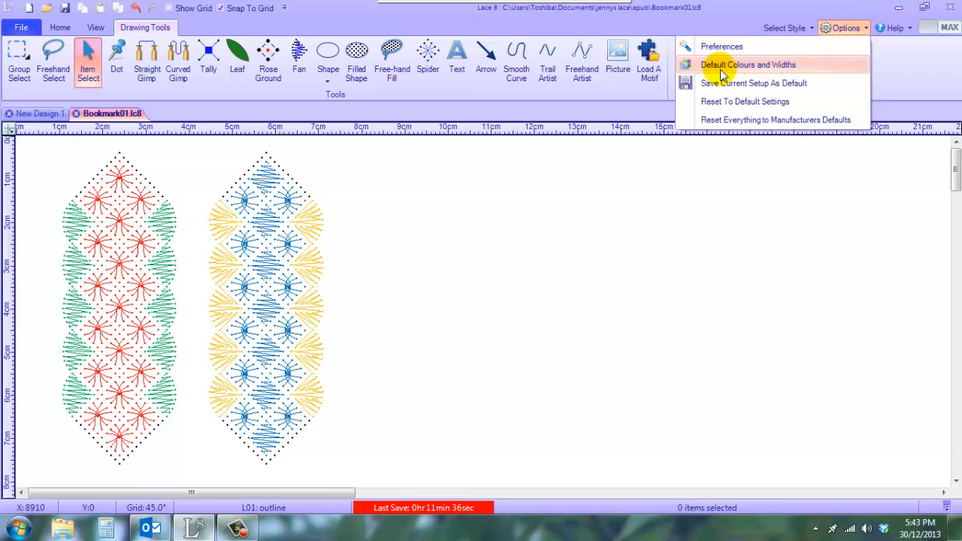
{"action": "left_click", "coordinate": [748, 63]}
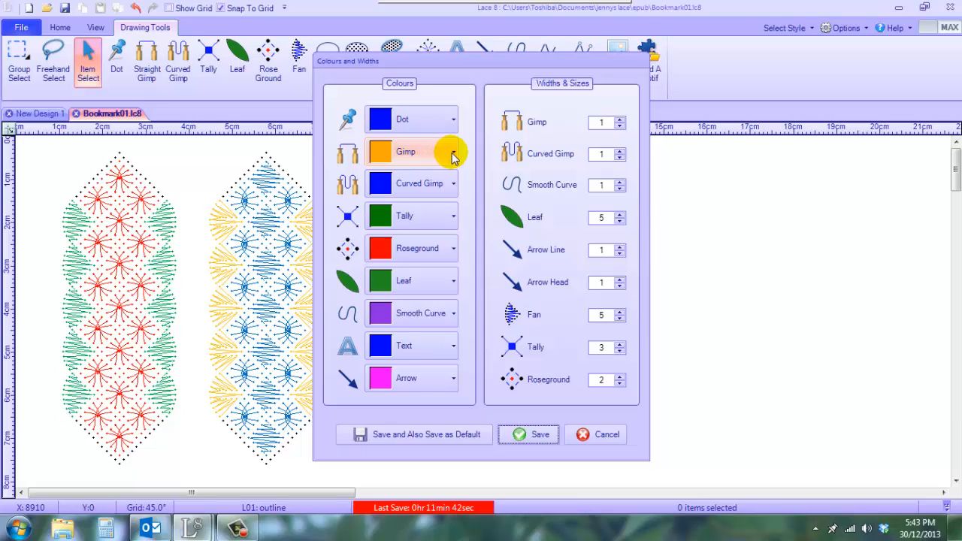
{"action": "left_click", "coordinate": [453, 153]}
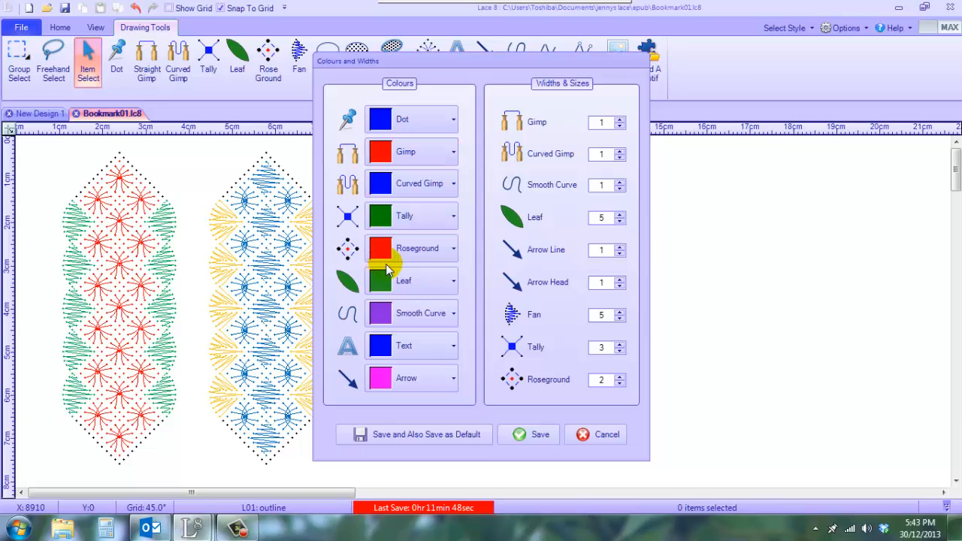
{"action": "mouse_move", "coordinate": [469, 240]}
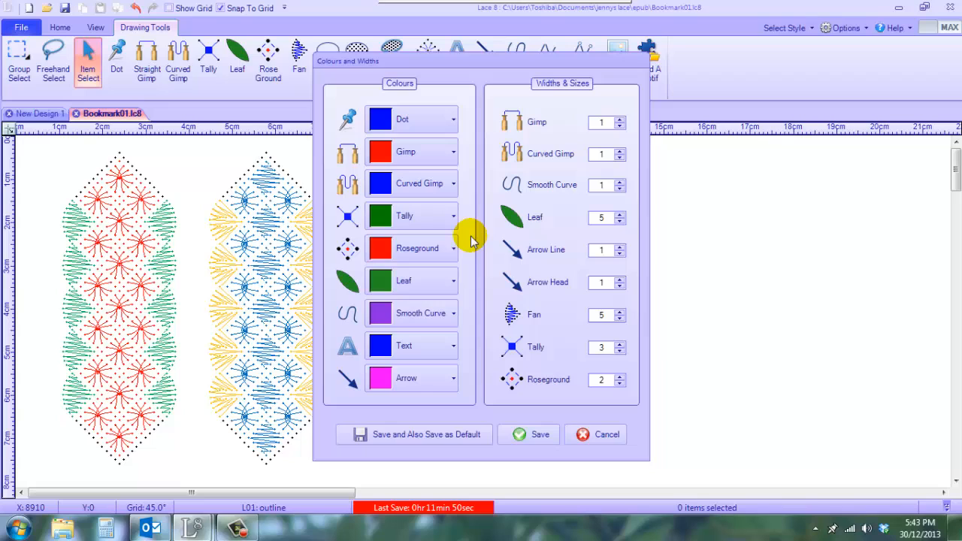
{"action": "mouse_move", "coordinate": [424, 183]}
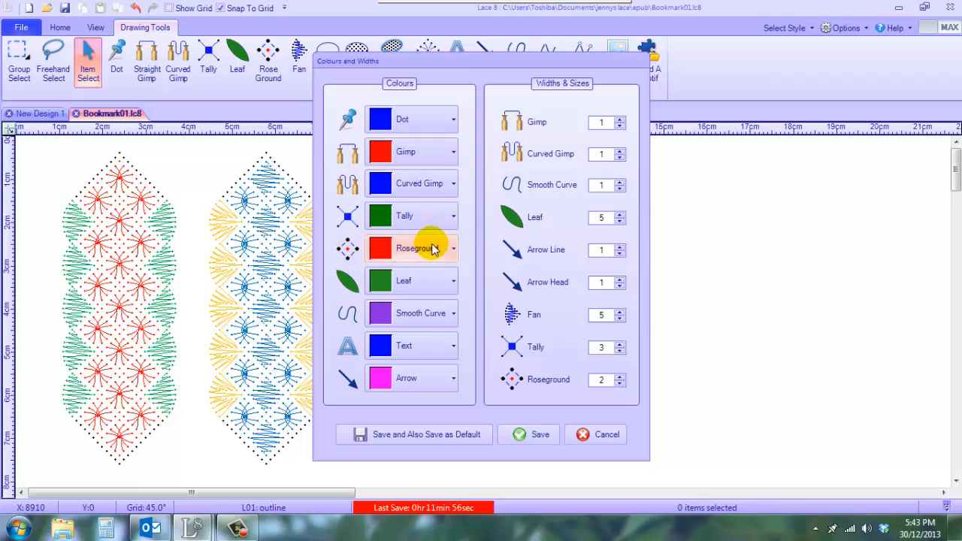
{"action": "mouse_move", "coordinate": [499, 250]}
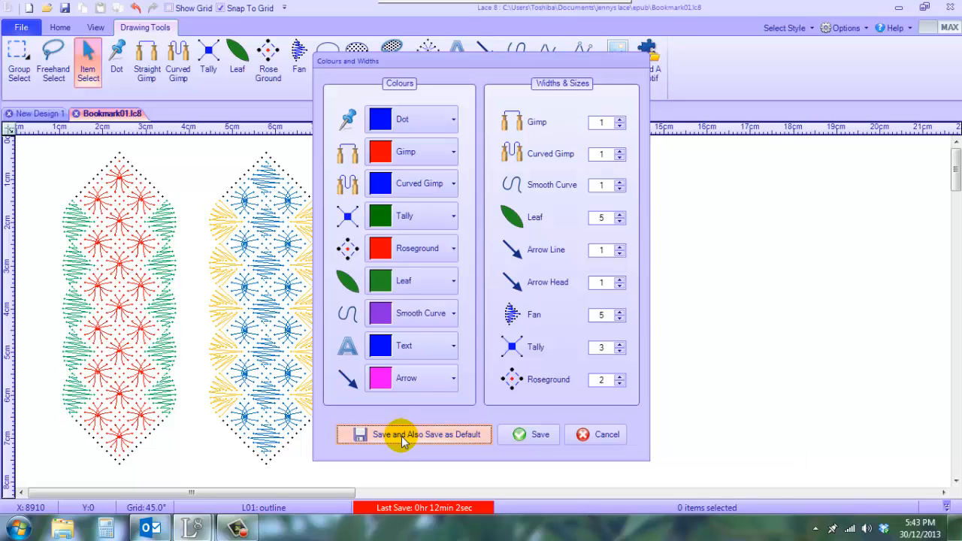
Step: Save the colours and widths as defaults and acknowledge the confirmation
{"action": "left_click", "coordinate": [414, 435]}
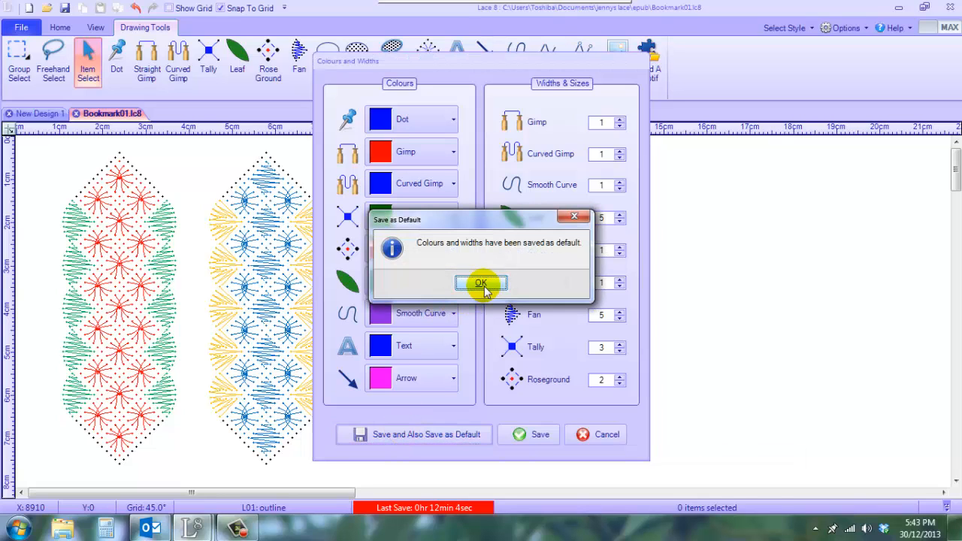
{"action": "left_click", "coordinate": [480, 282]}
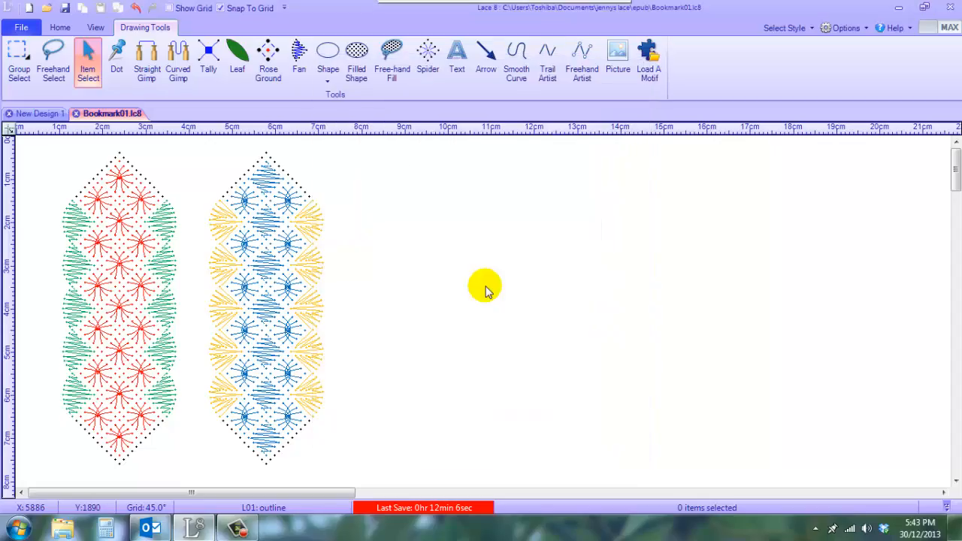